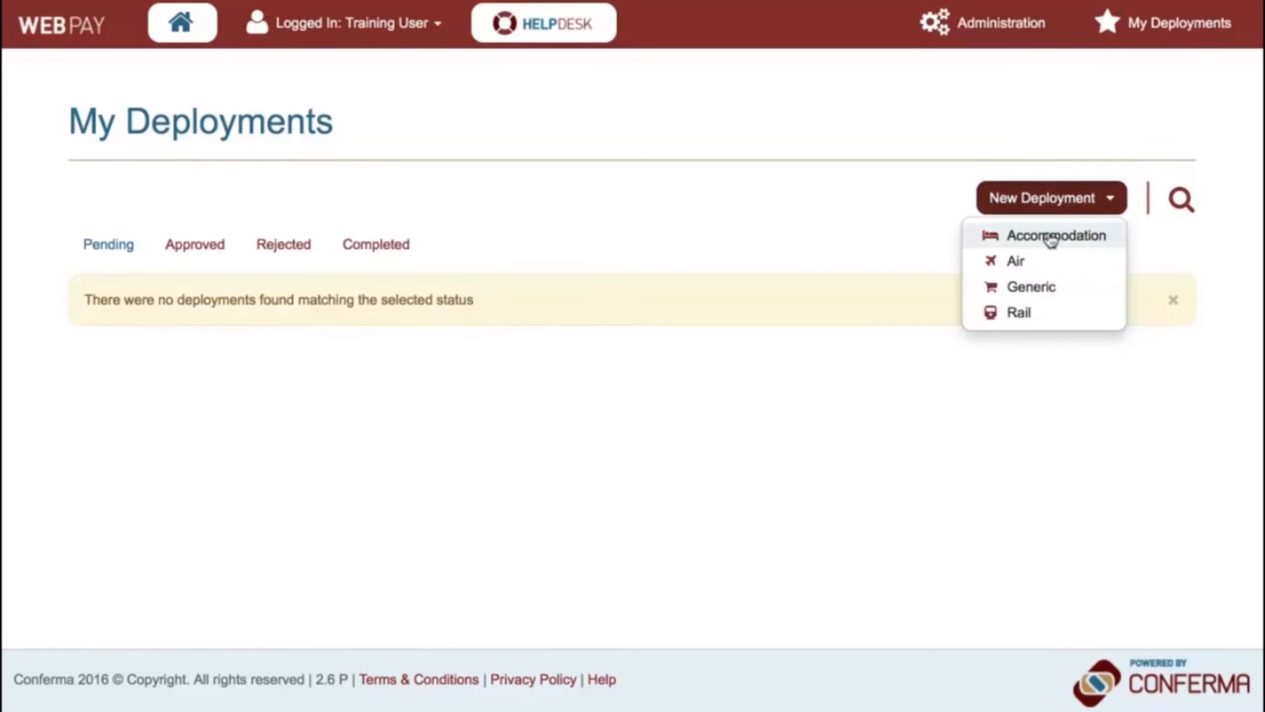
- Start a new Accommodation deployment using the Conferma Hotel card pool
left_click(1057, 234)
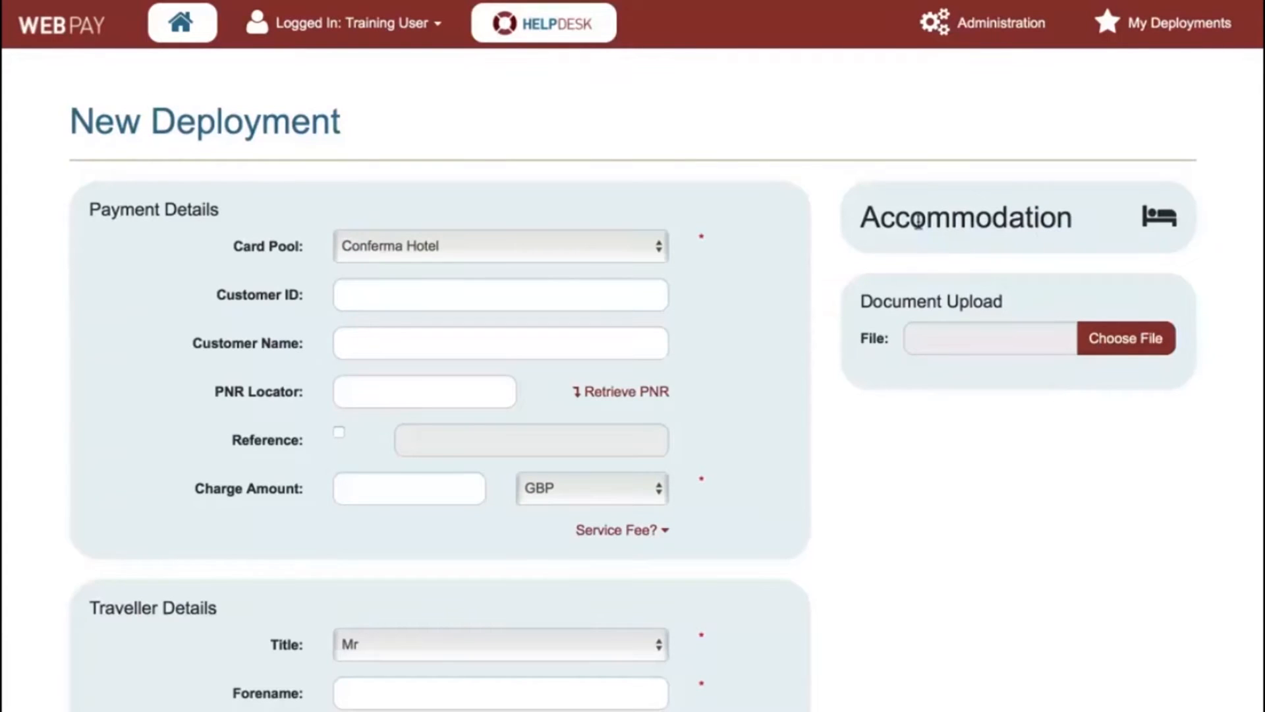
left_click(499, 247)
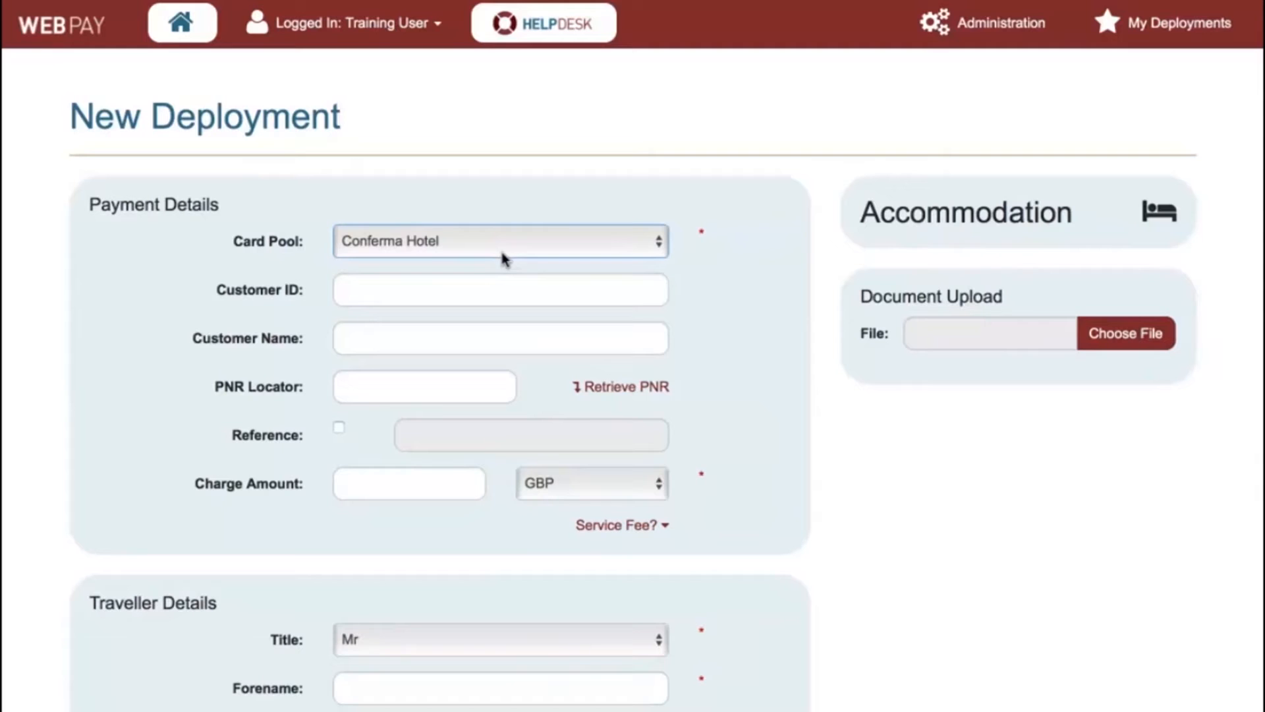
mouse_move(440, 529)
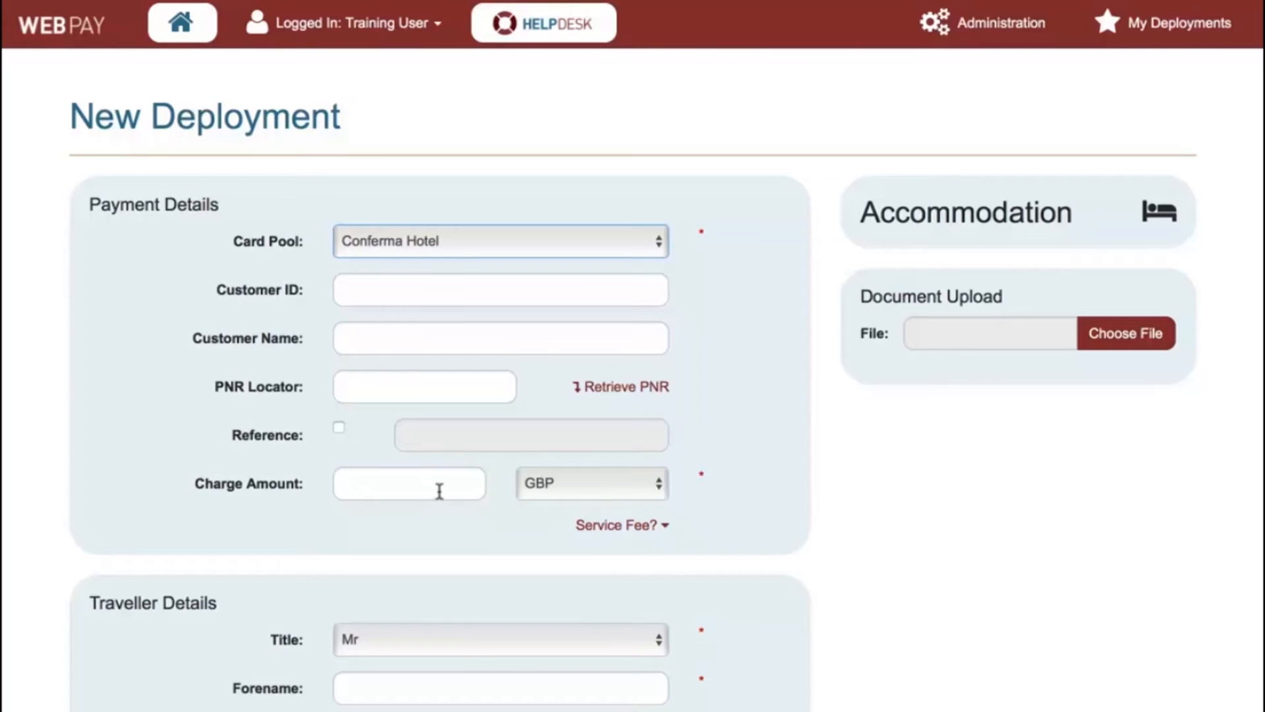
- Enter a charge amount of 10.00 GBP on the deployment form
type("10.00")
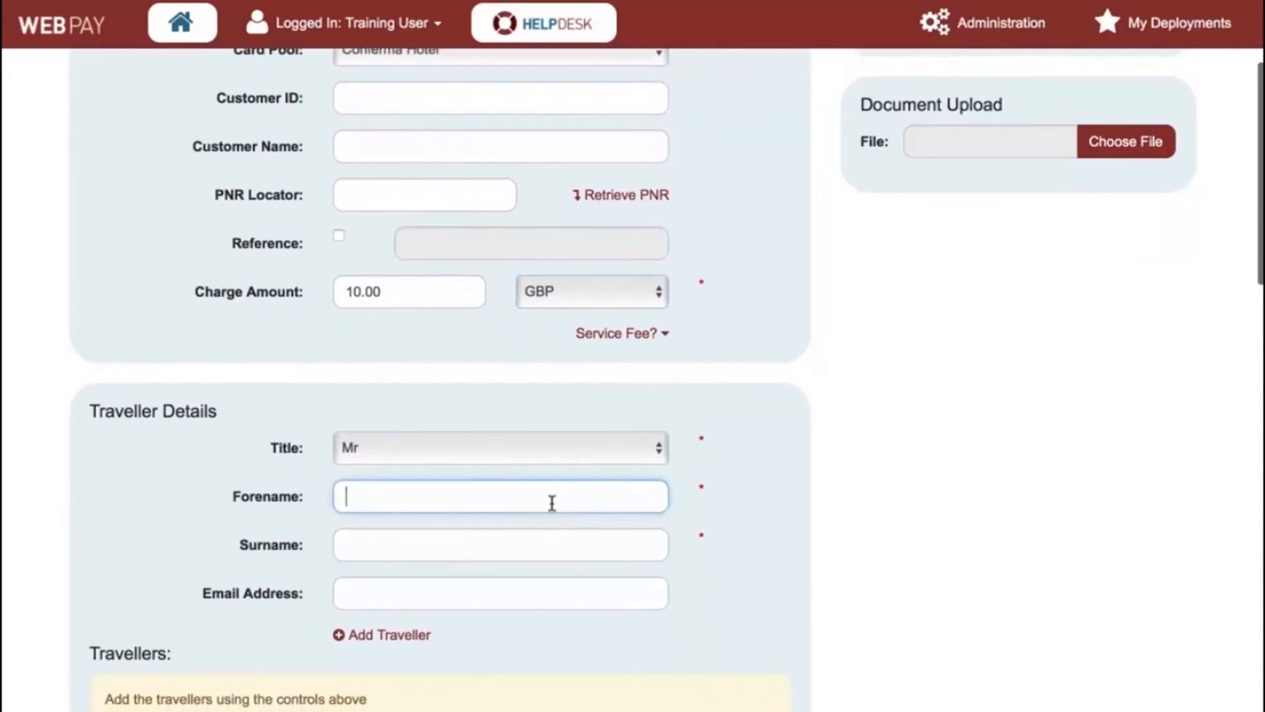
type("Test")
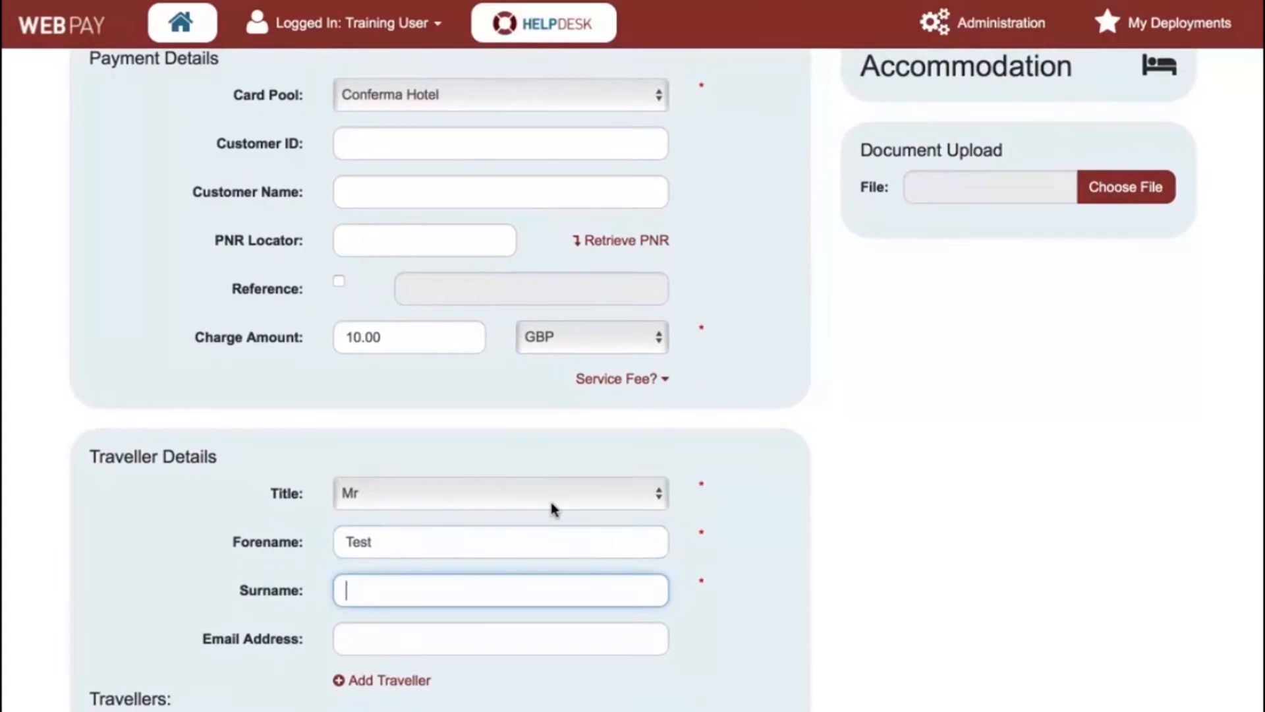
type("Booker")
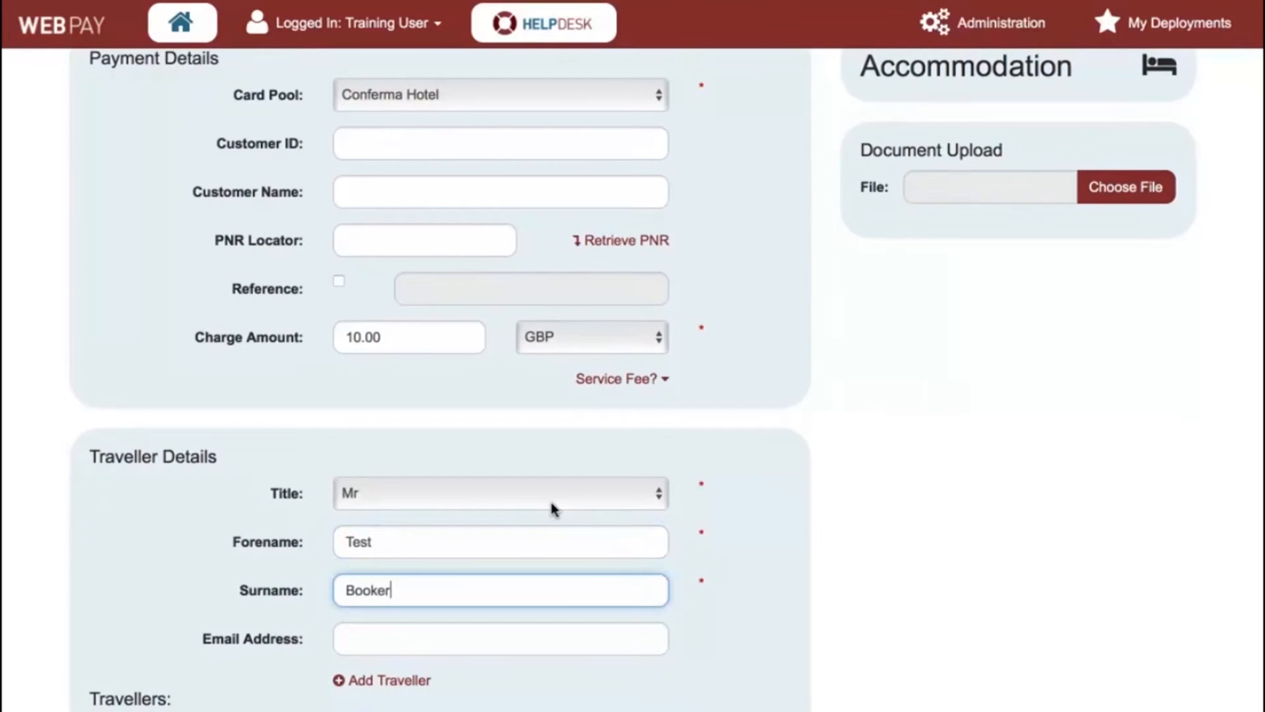
type("test@conferma.com")
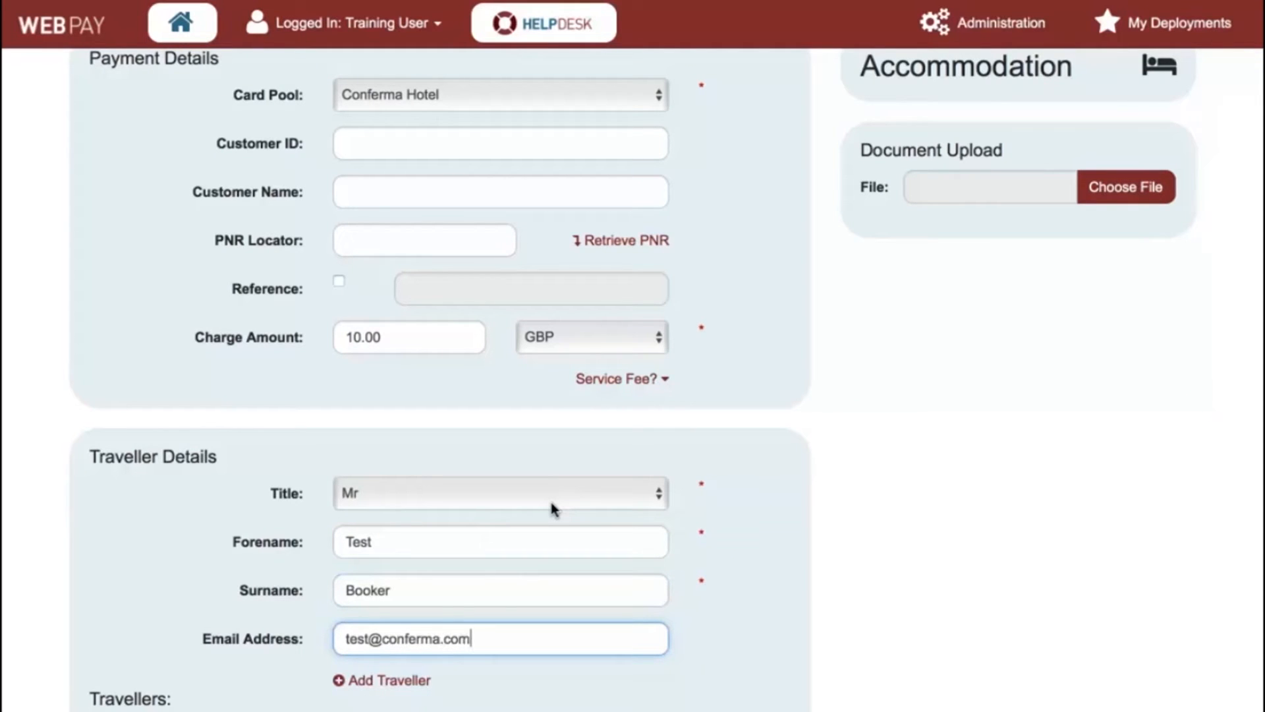
left_click(388, 680)
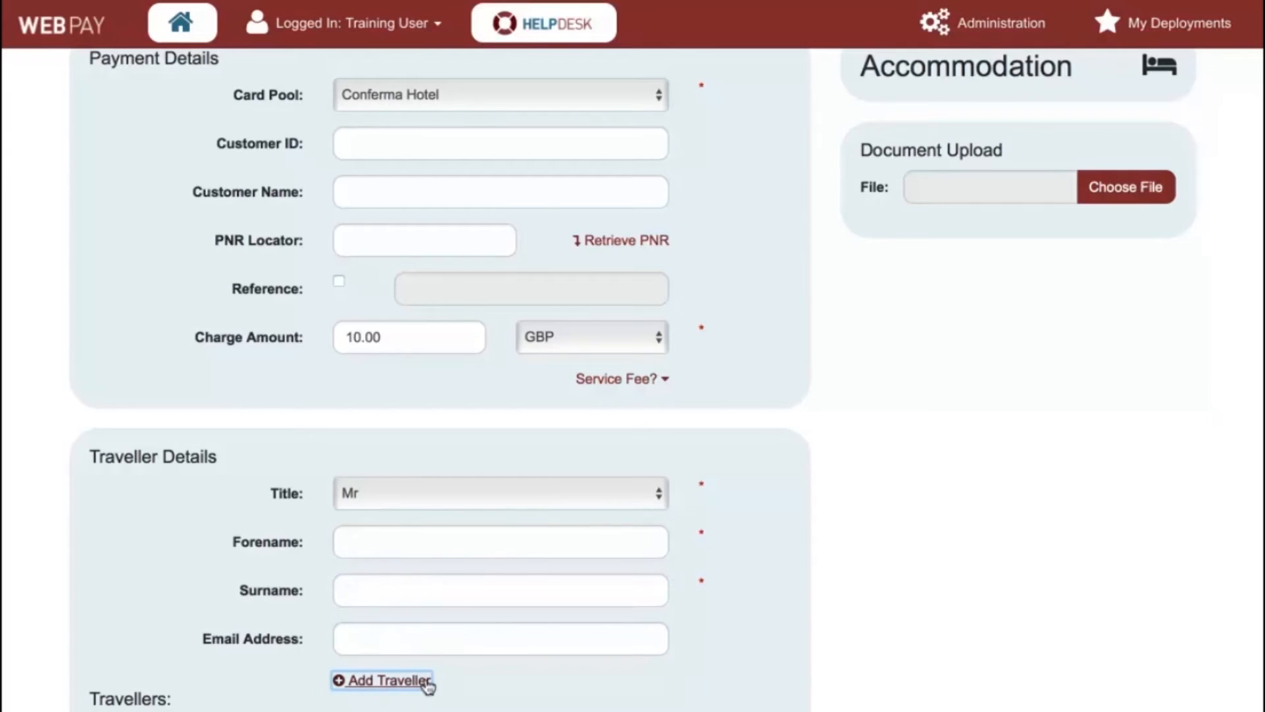
left_click(382, 680)
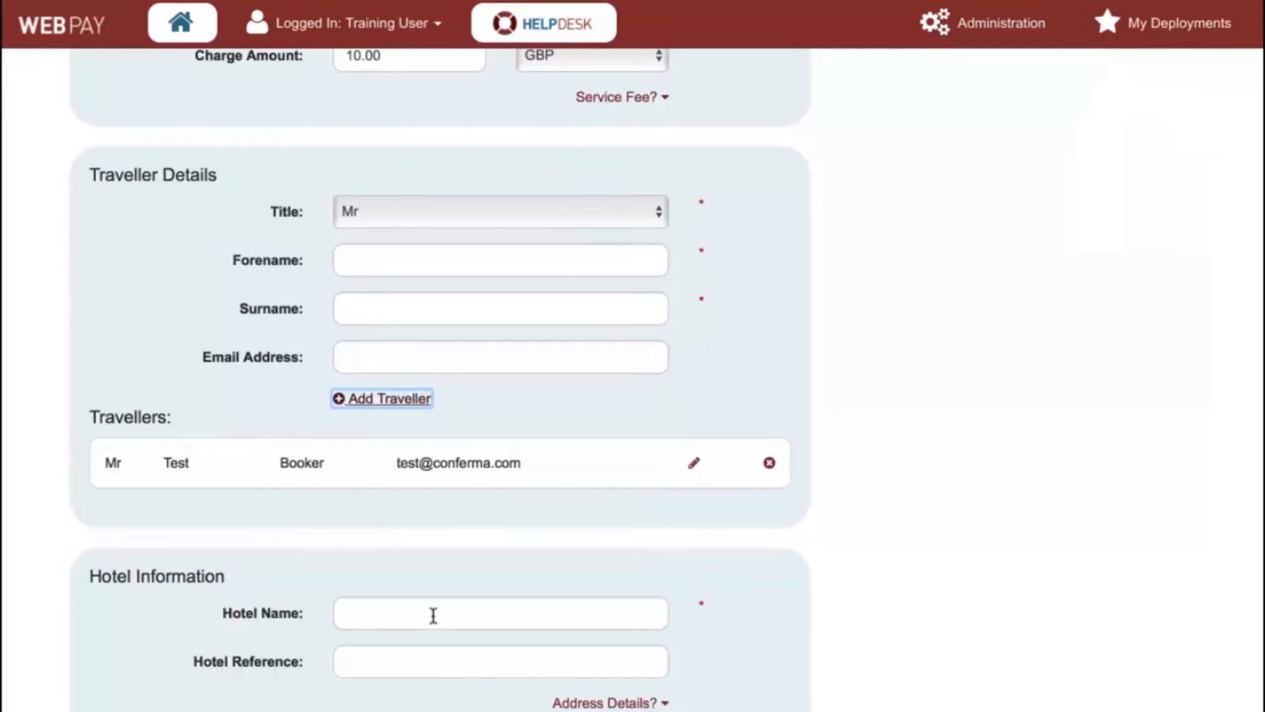
scroll("down", 3)
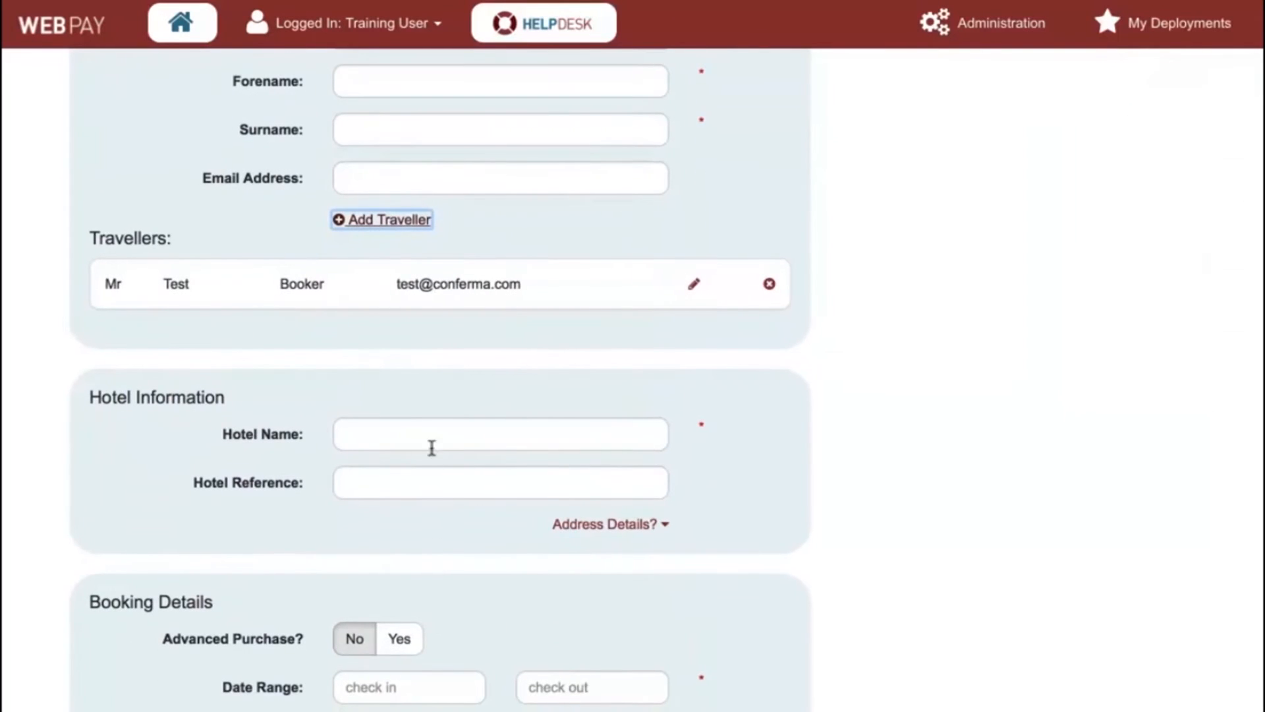
type("Demo Hotel")
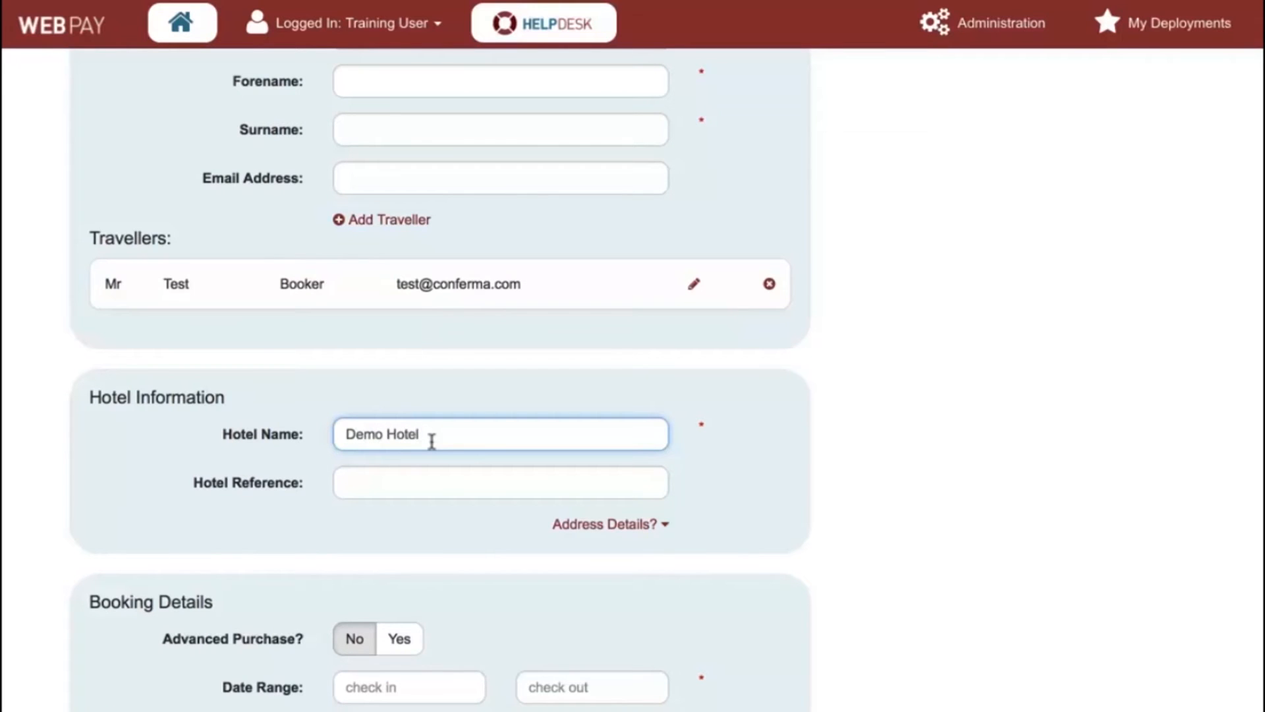
left_click(610, 523)
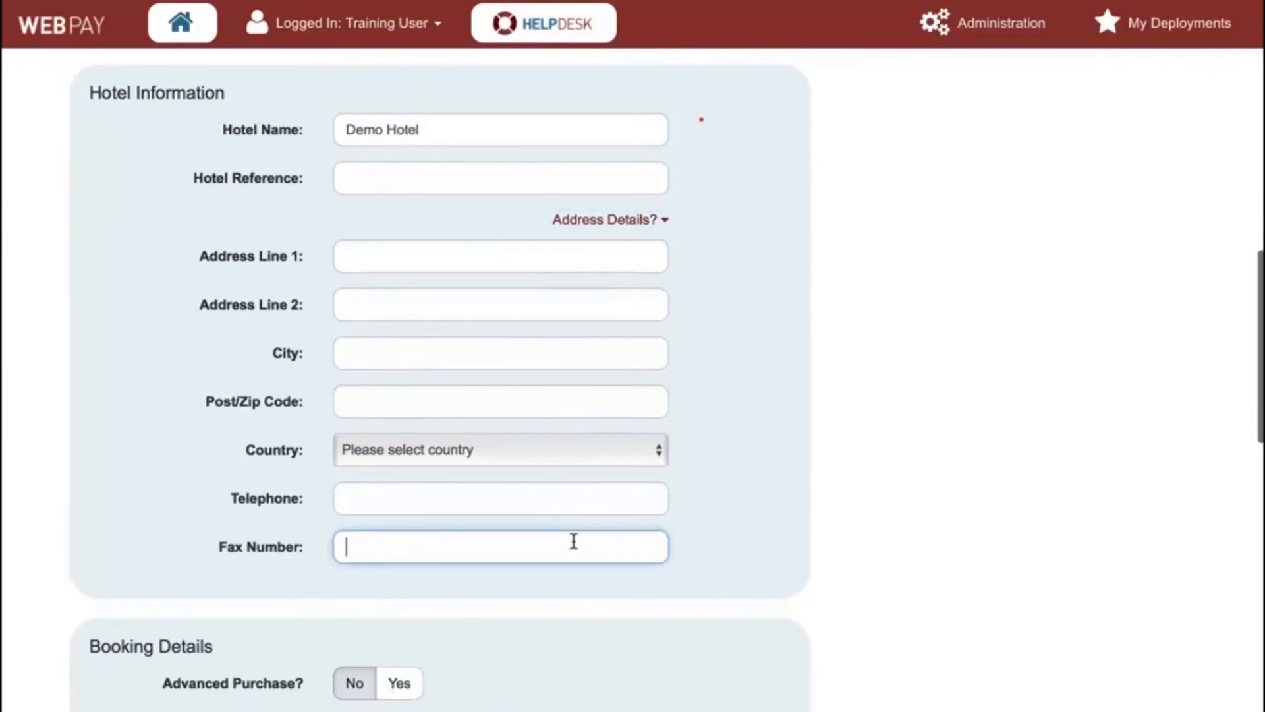
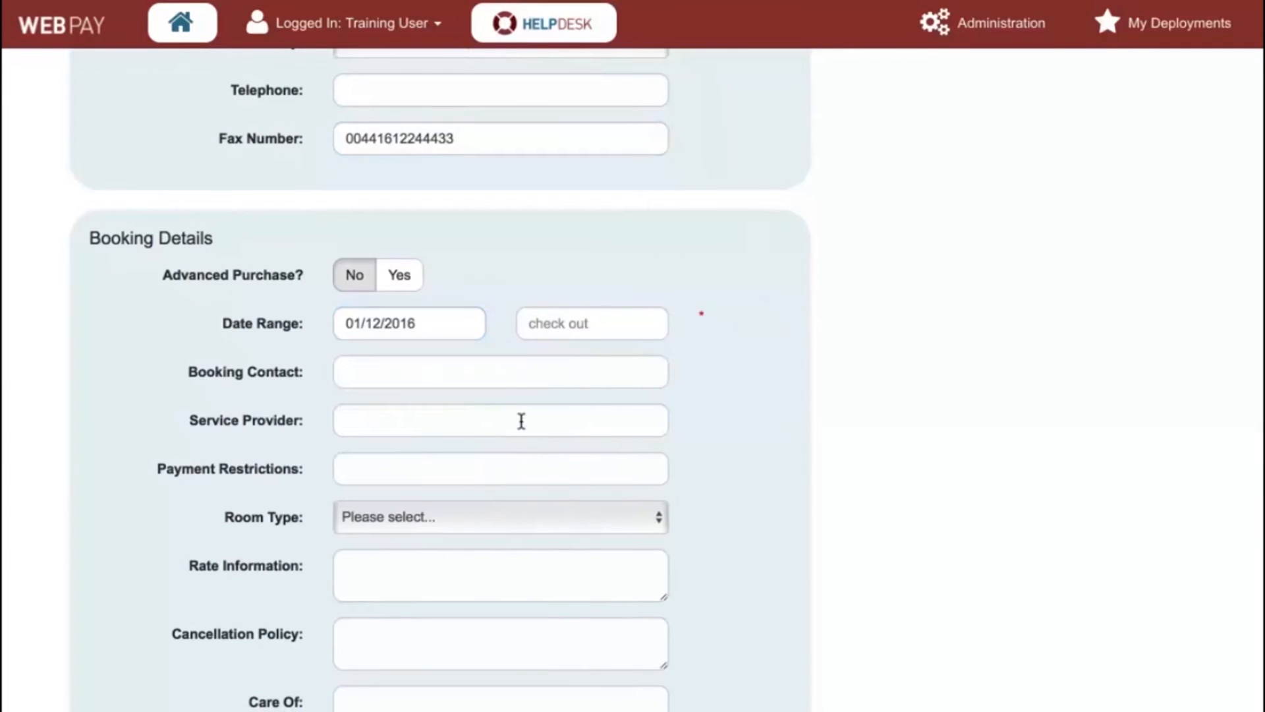
- Enter project code 123 and employee number 33, then submit with Get Card! to issue the virtual card
left_click(592, 323)
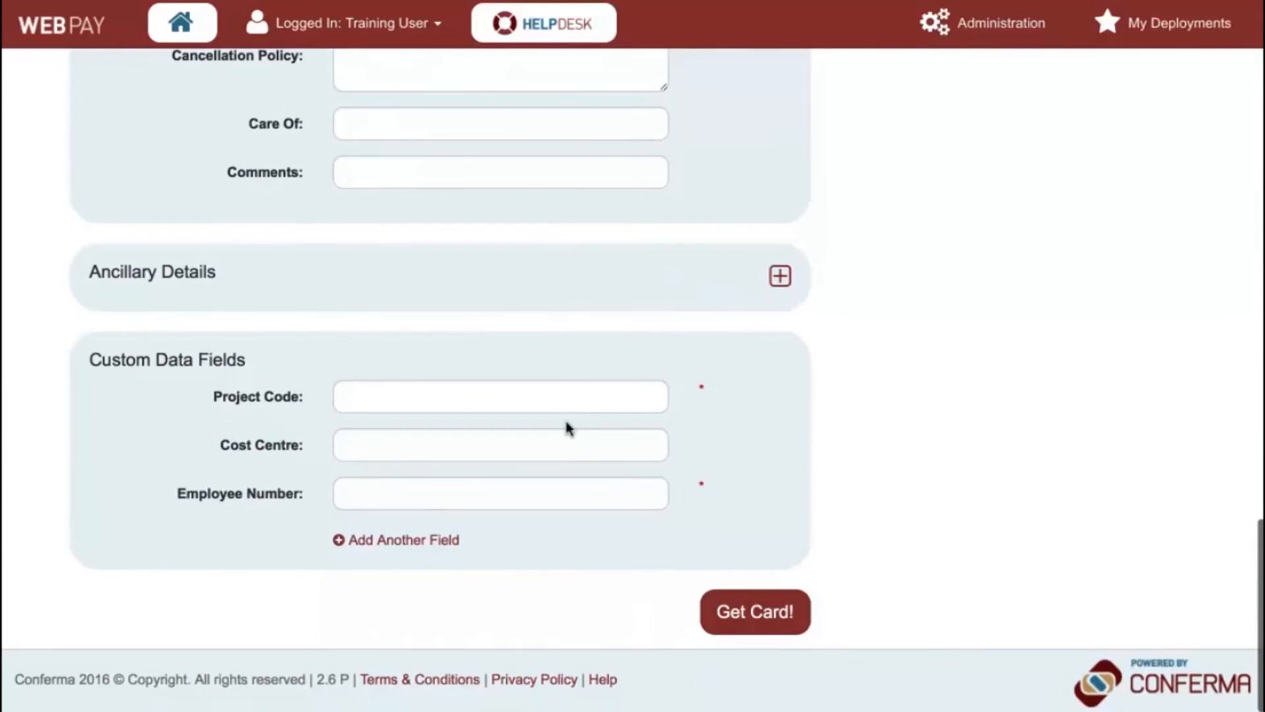
type("123")
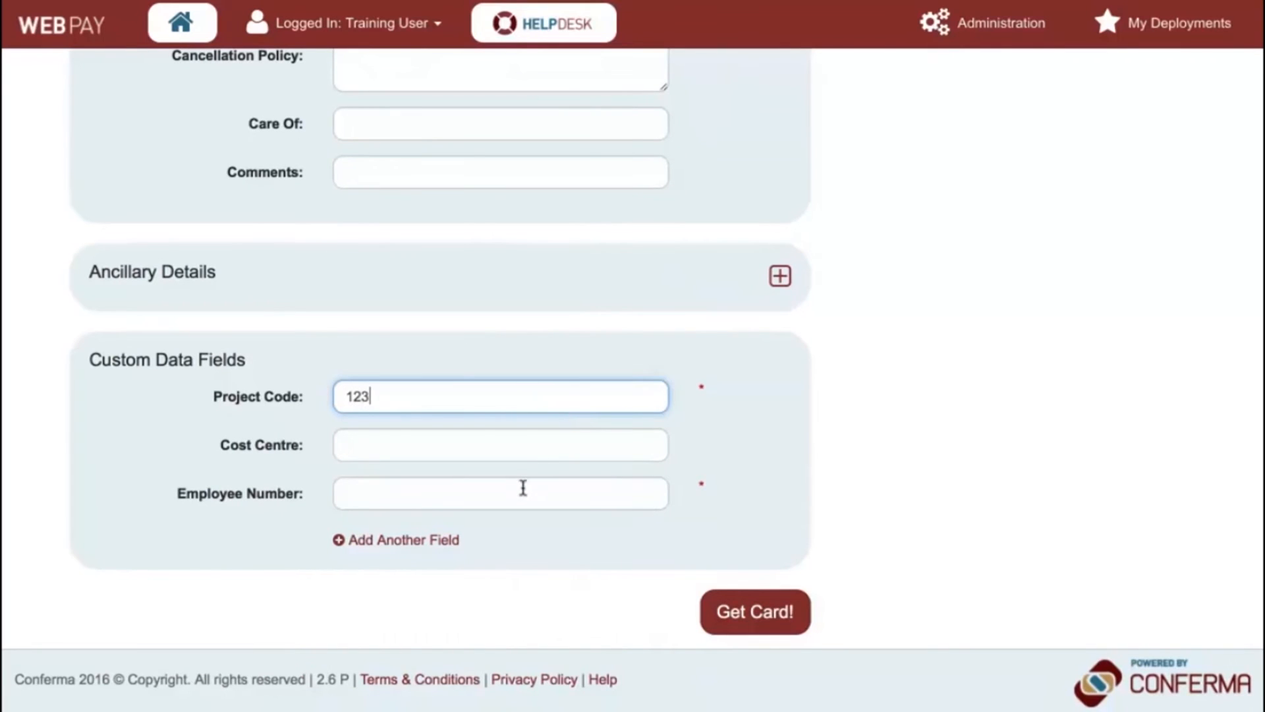
type("33")
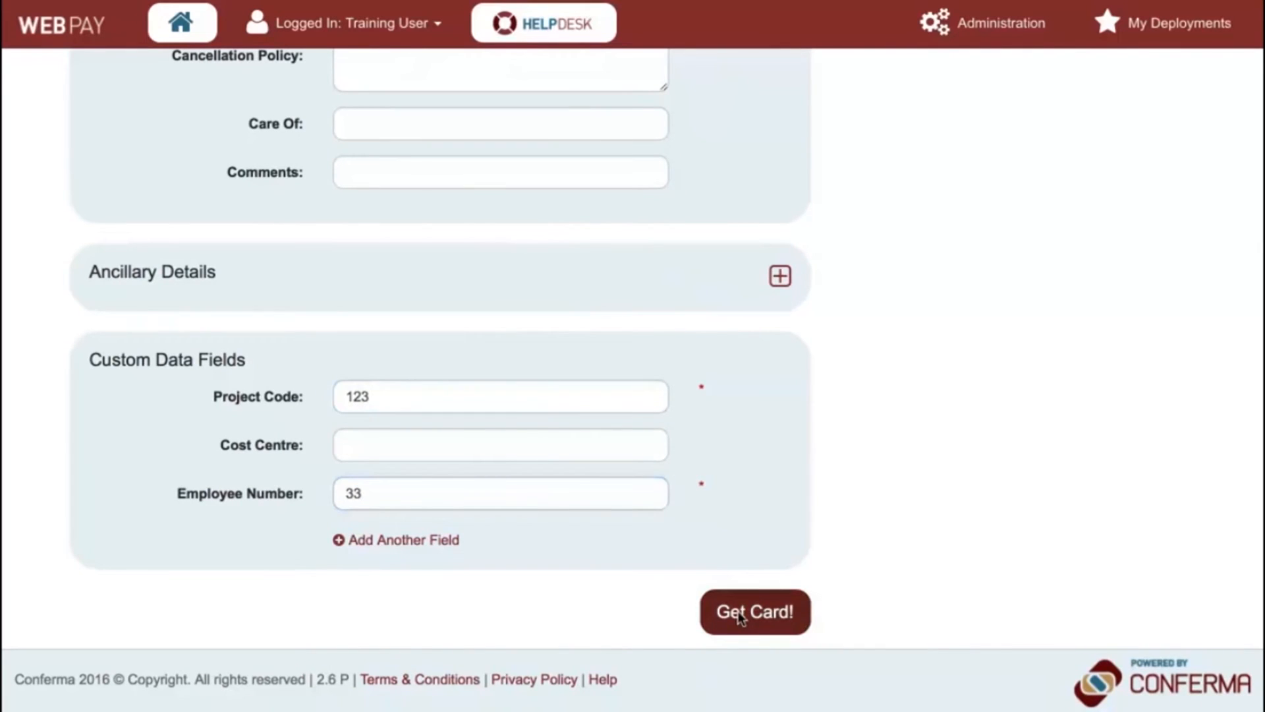
left_click(754, 612)
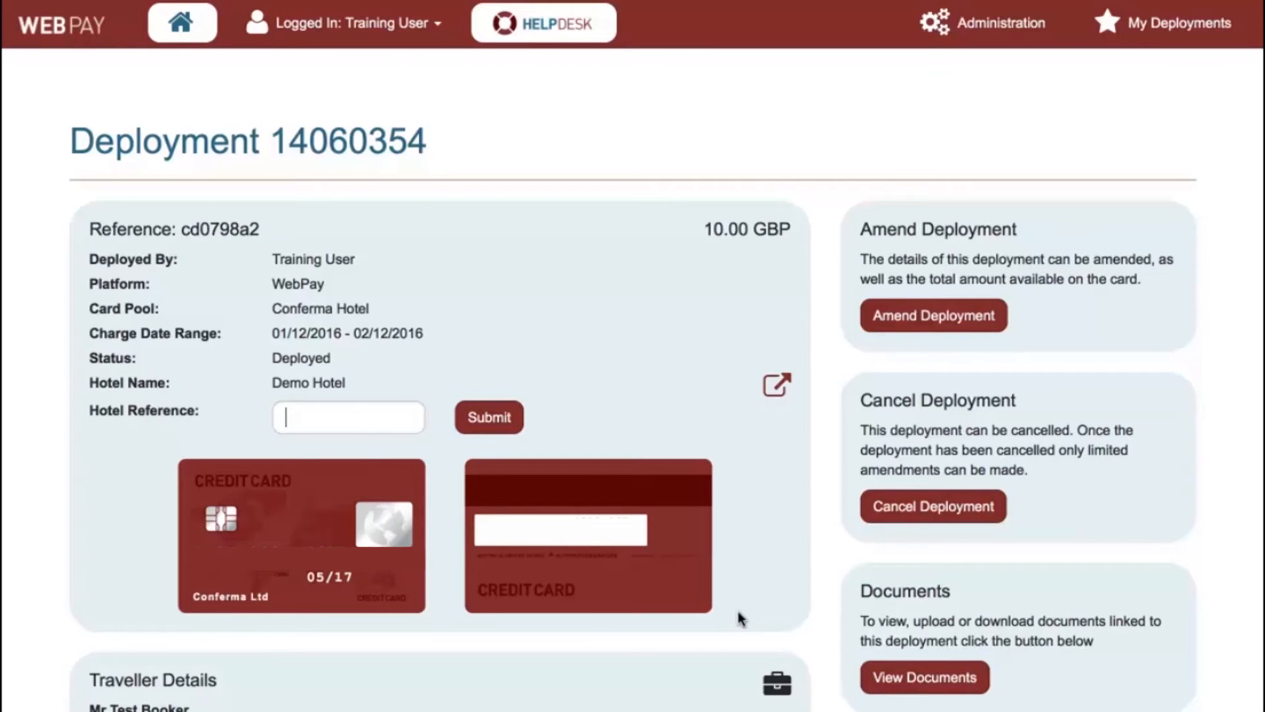
- Submit hotel reference 233 on Deployment 14060354
left_click(348, 418)
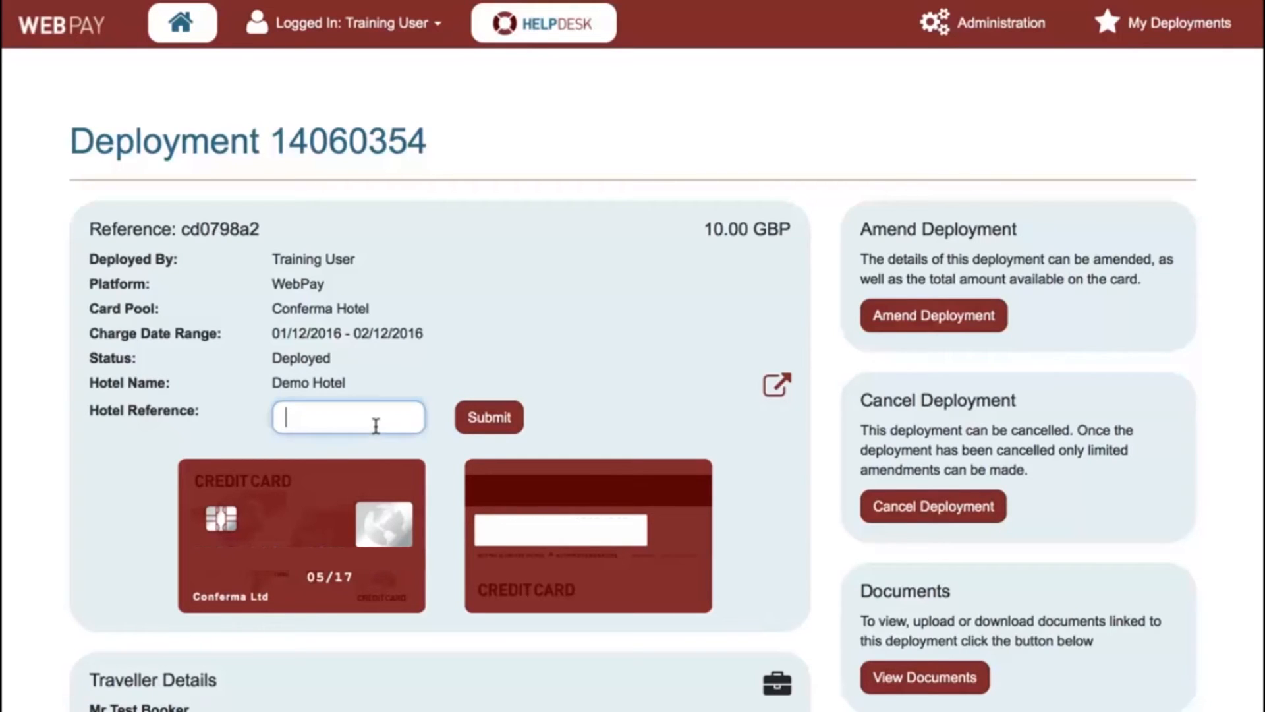
type("233")
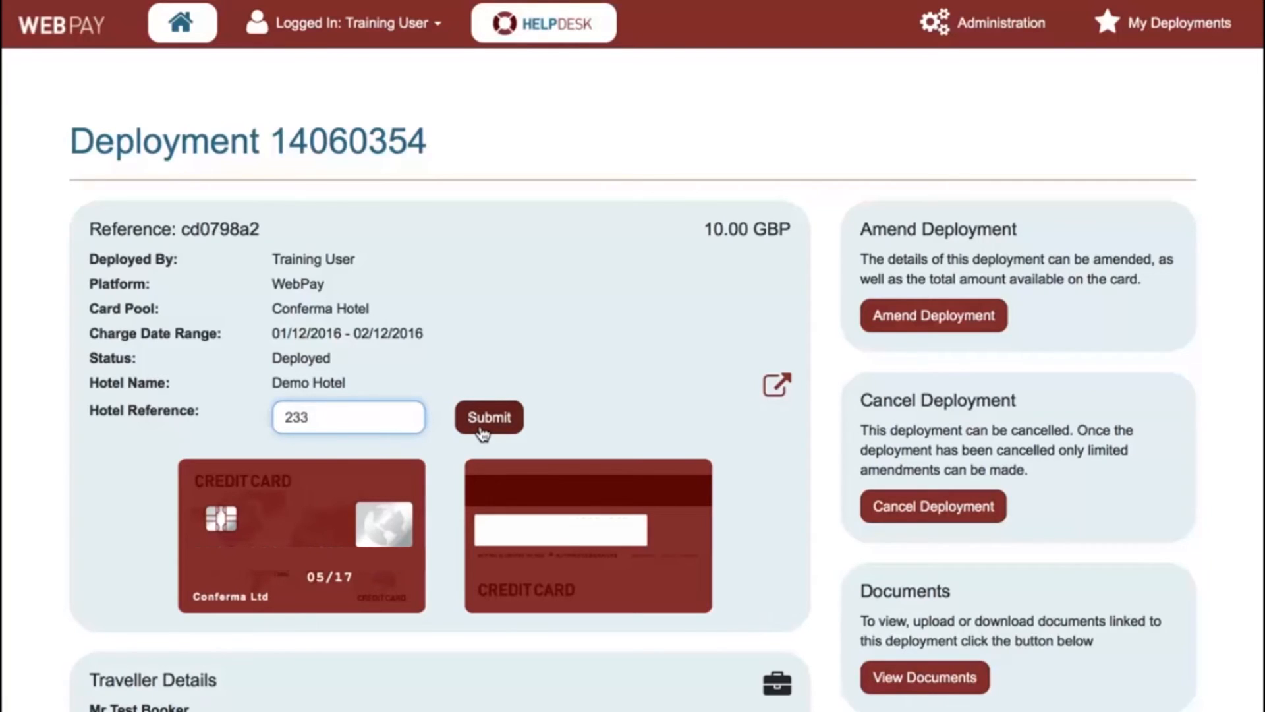
left_click(489, 417)
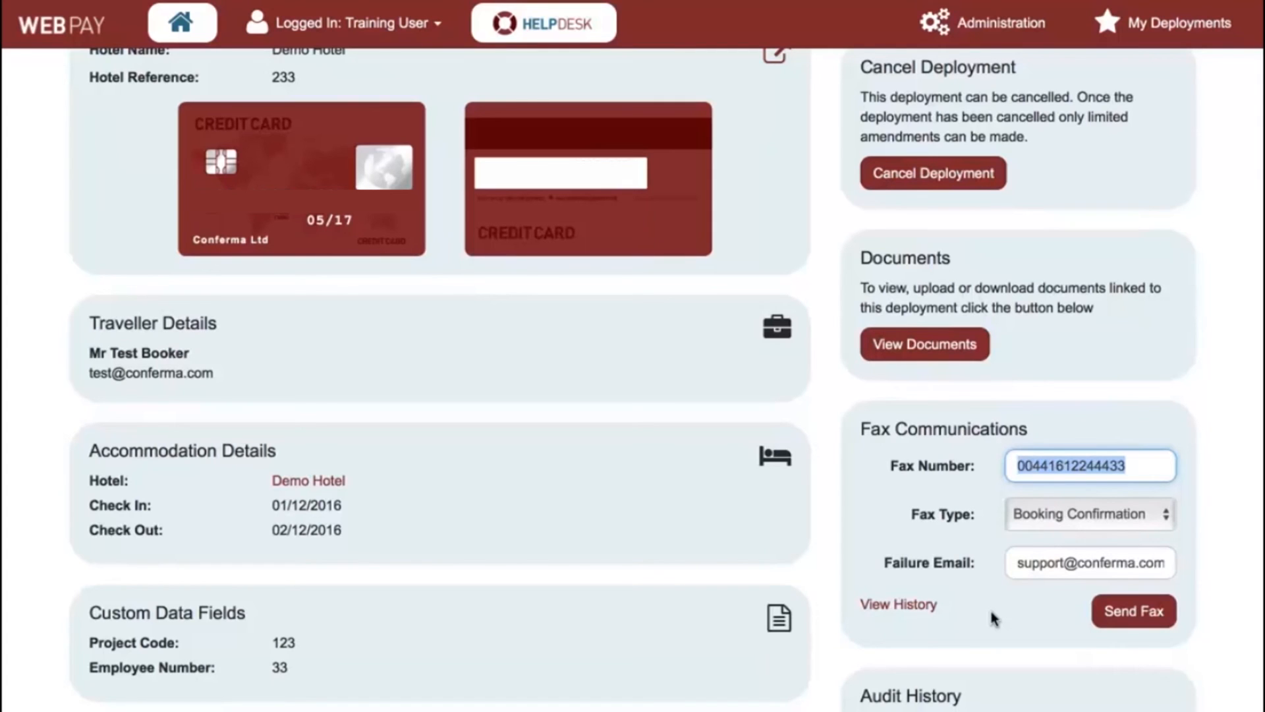
- Send a Booking Confirmation fax to the hotel's fax number for Deployment 14060354
left_click(1134, 610)
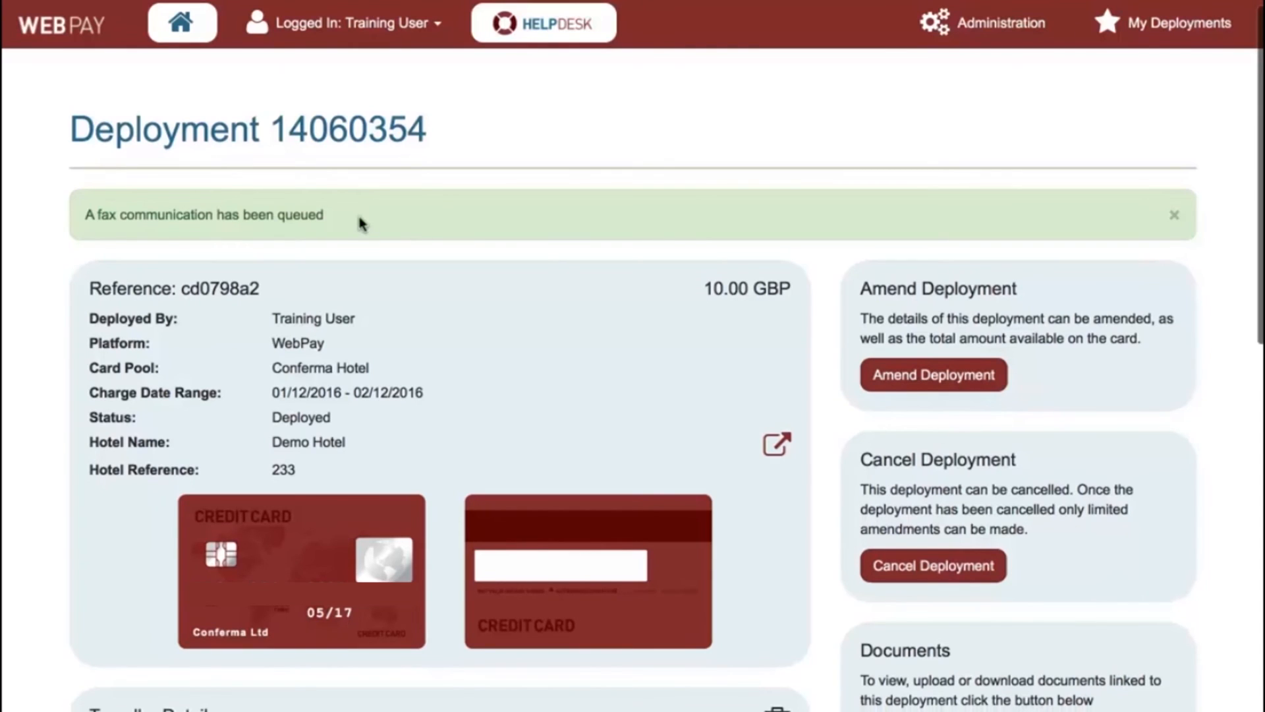
mouse_move(71, 220)
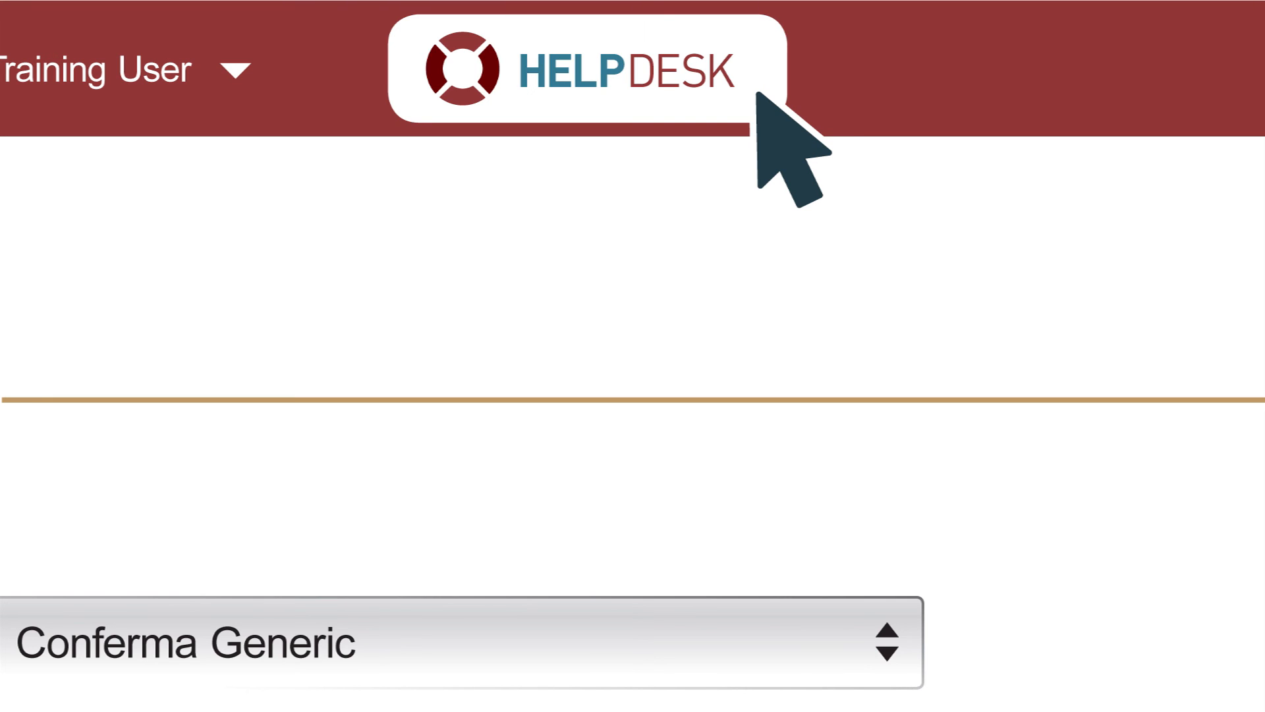
- Go to the Conferma Helpdesk support site from the top bar
left_click(574, 68)
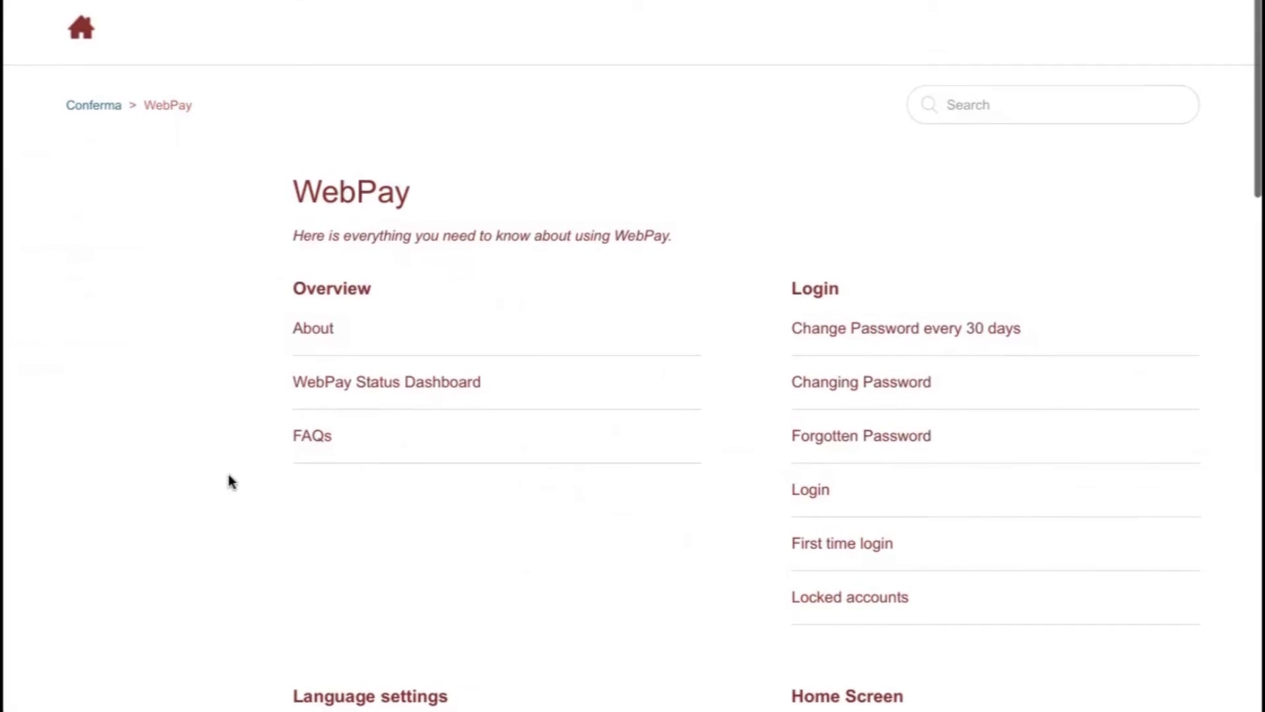
- Scroll the WebPay knowledge base to the creating, amending and cancelling deployment articles
scroll("down", 3)
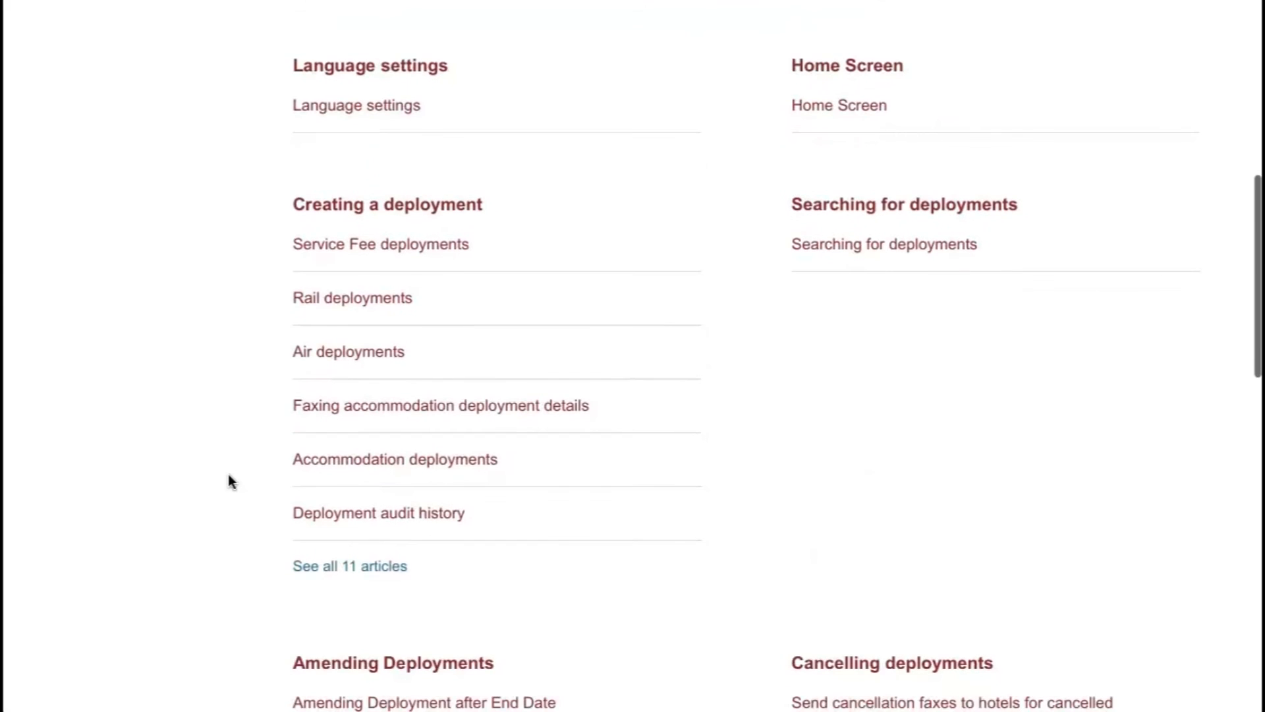
scroll("down", 3)
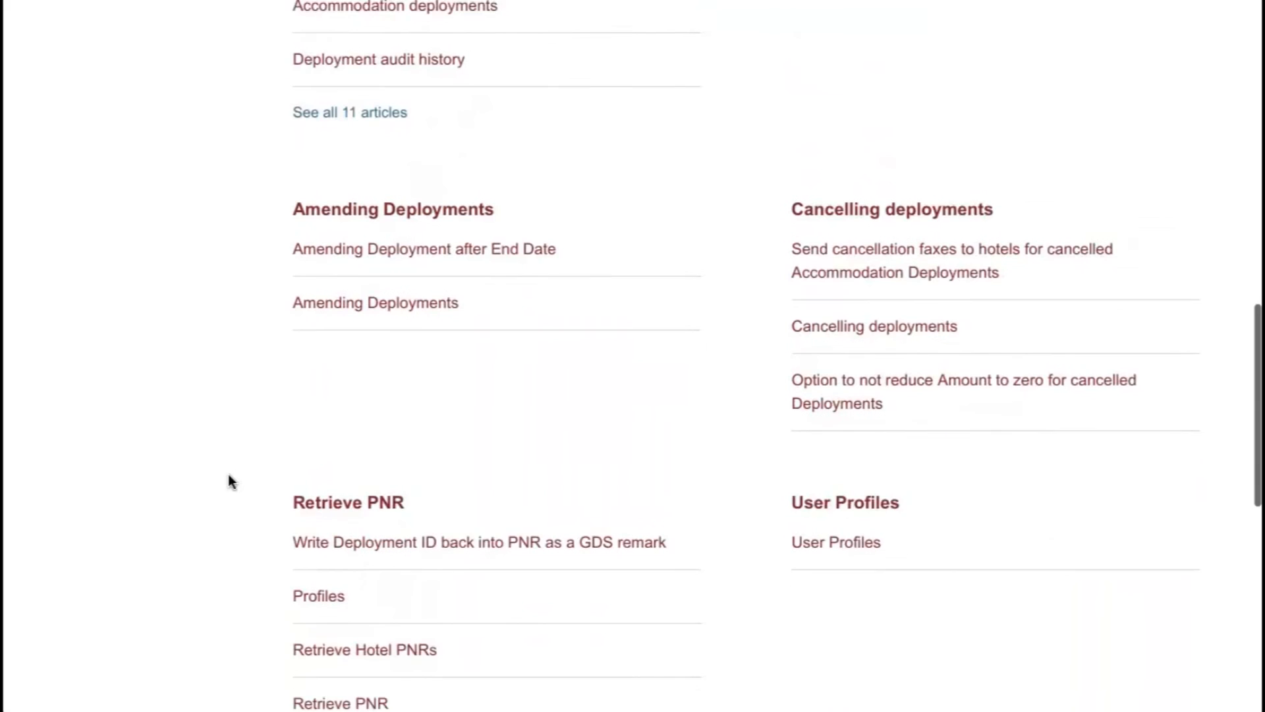